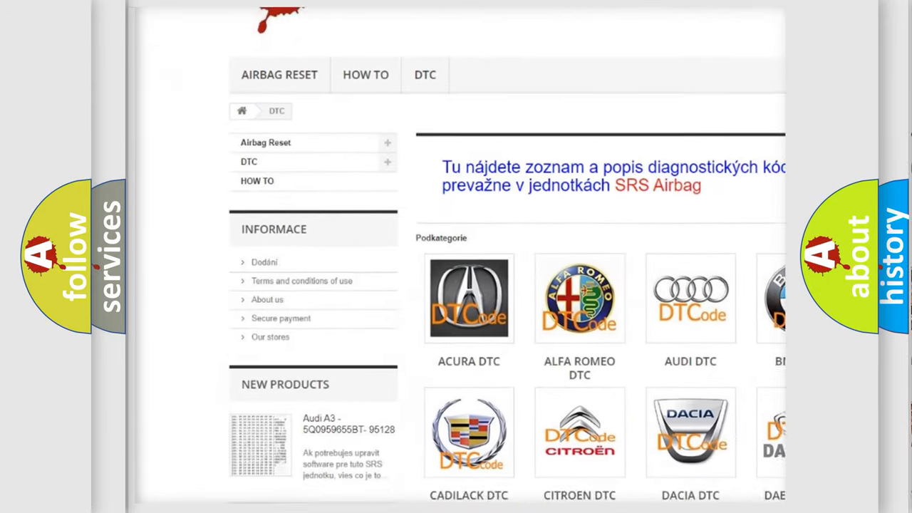
pyautogui.scroll(-3)
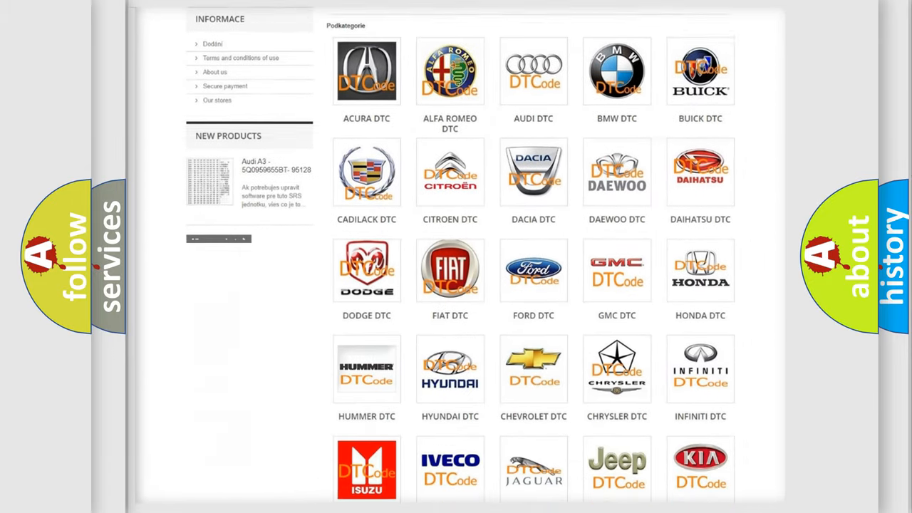
pyautogui.scroll(-3)
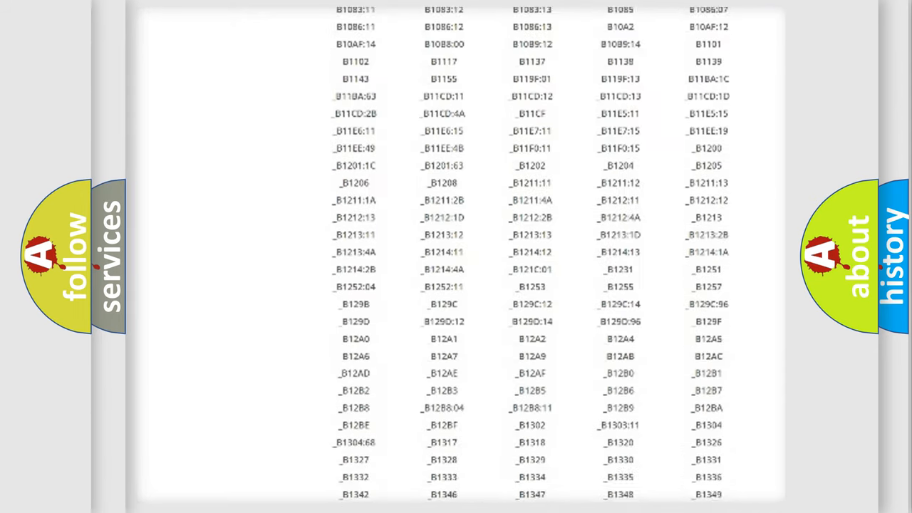
pyautogui.scroll(-3)
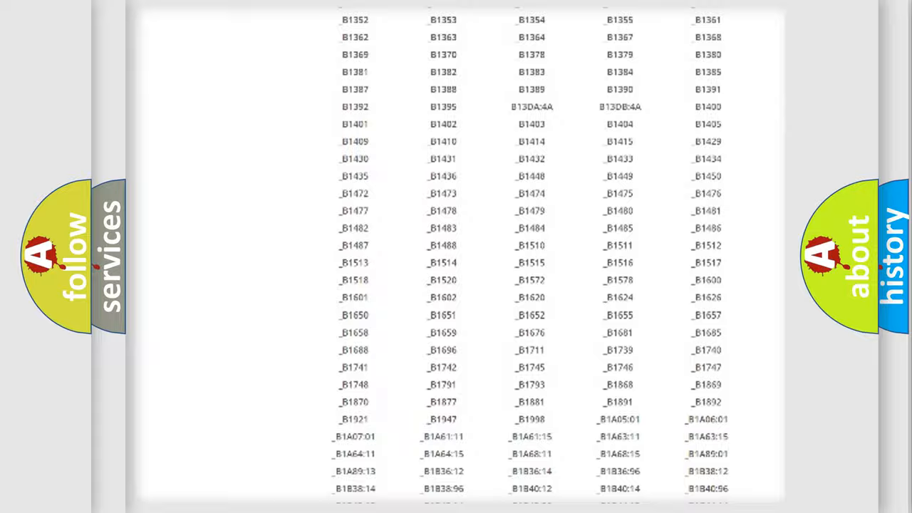